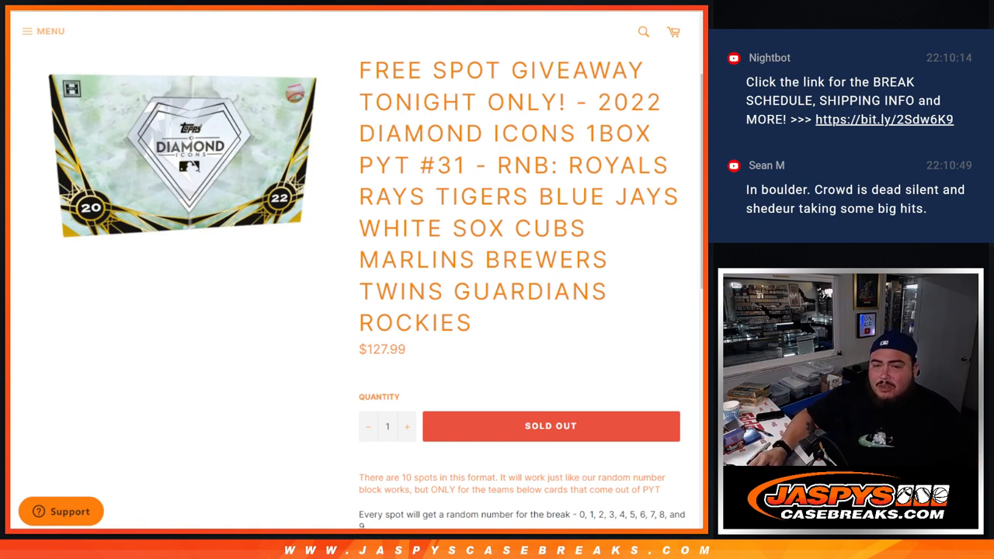
- Highlight the eleven team names in the Diamond Icons title and read the spot rules below
left_click_drag(566, 165, 398, 259)
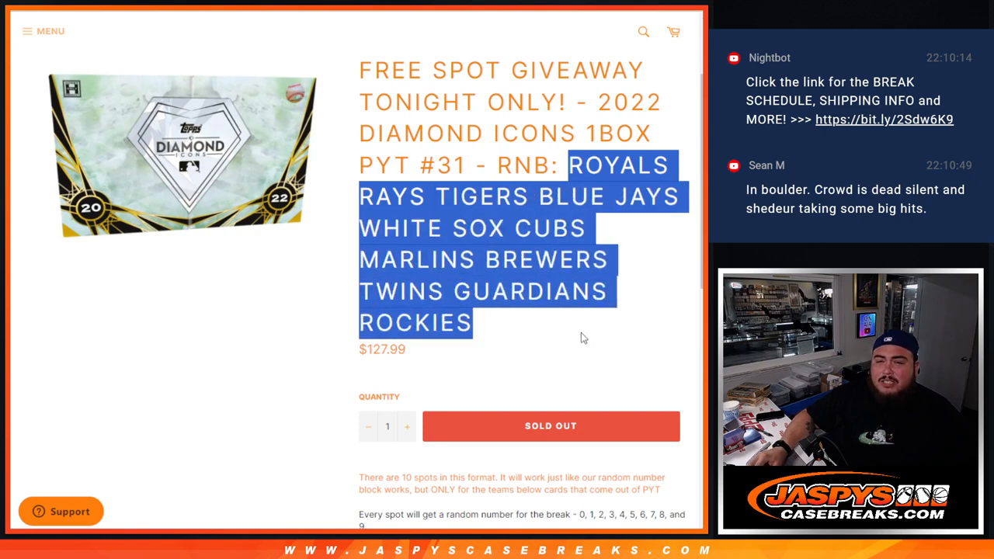
scroll("down", 3)
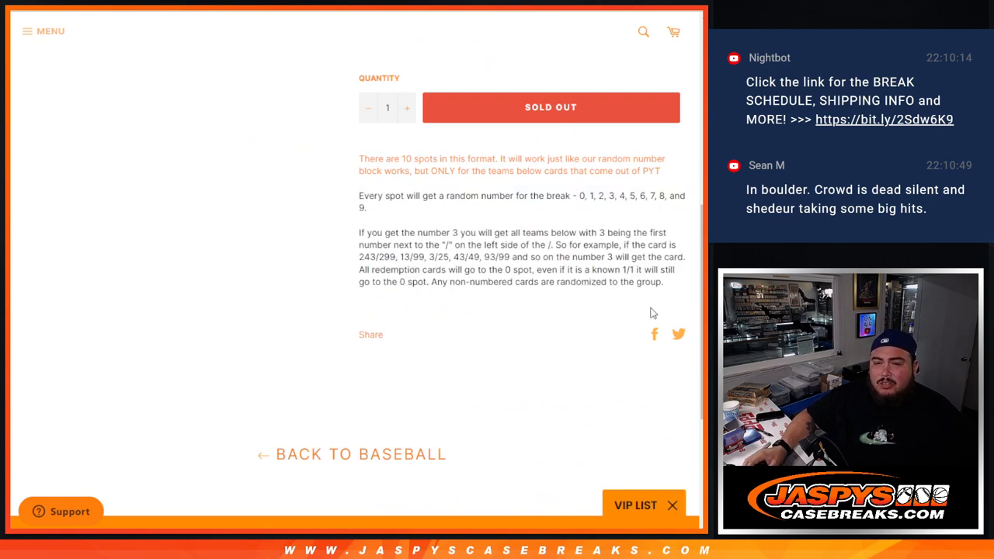
scroll("up", 3)
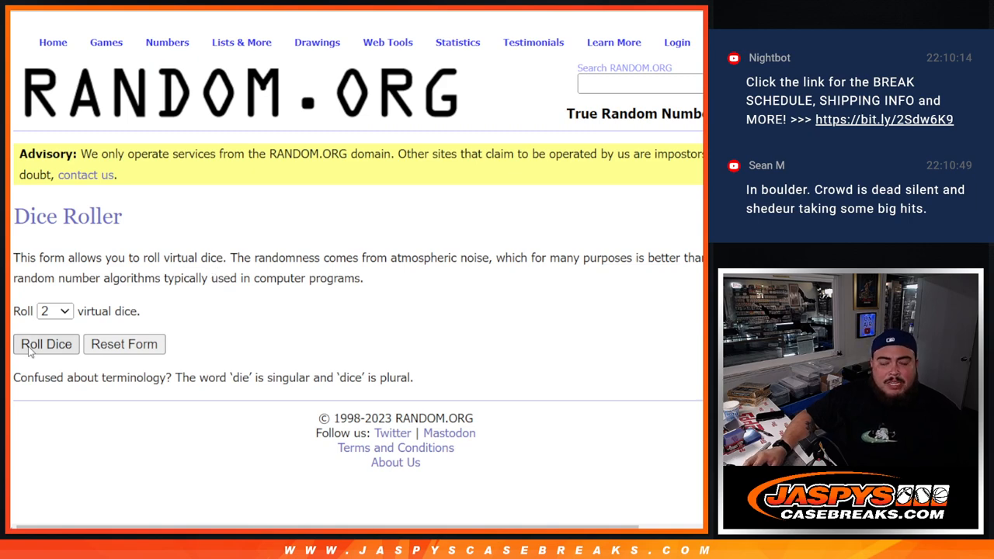
- Shuffle the nine-name buyer list twice more, check the top name, and go back to the entry form
left_click(47, 345)
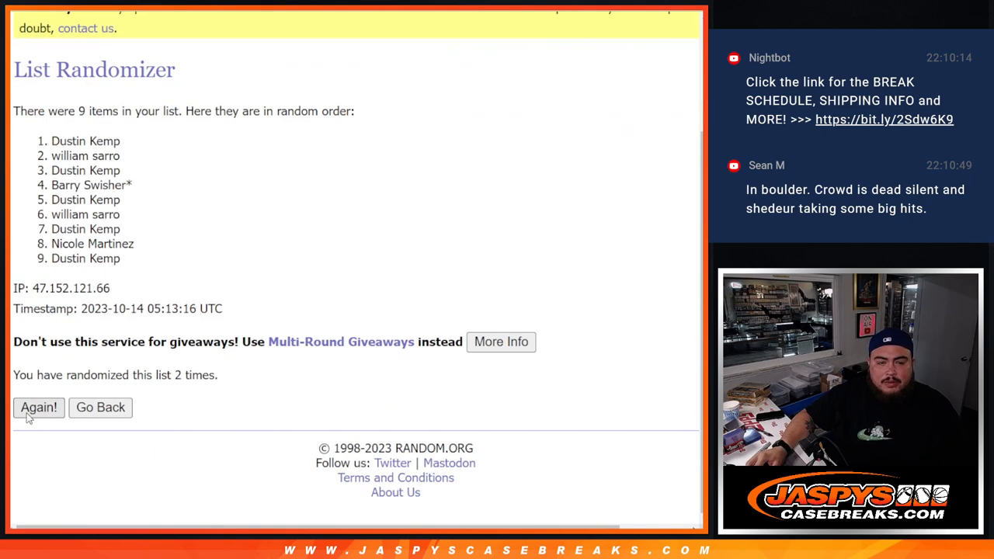
left_click(37, 407)
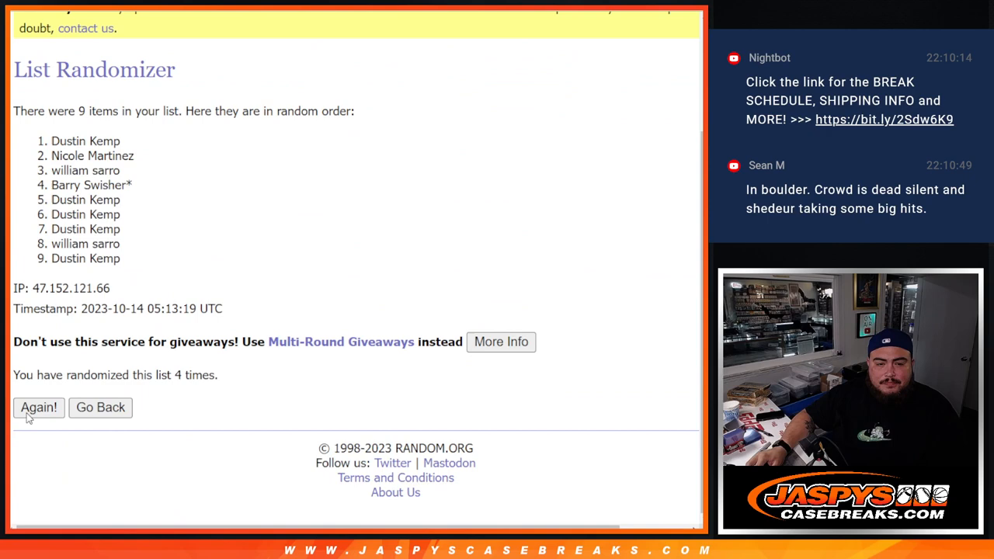
left_click(37, 407)
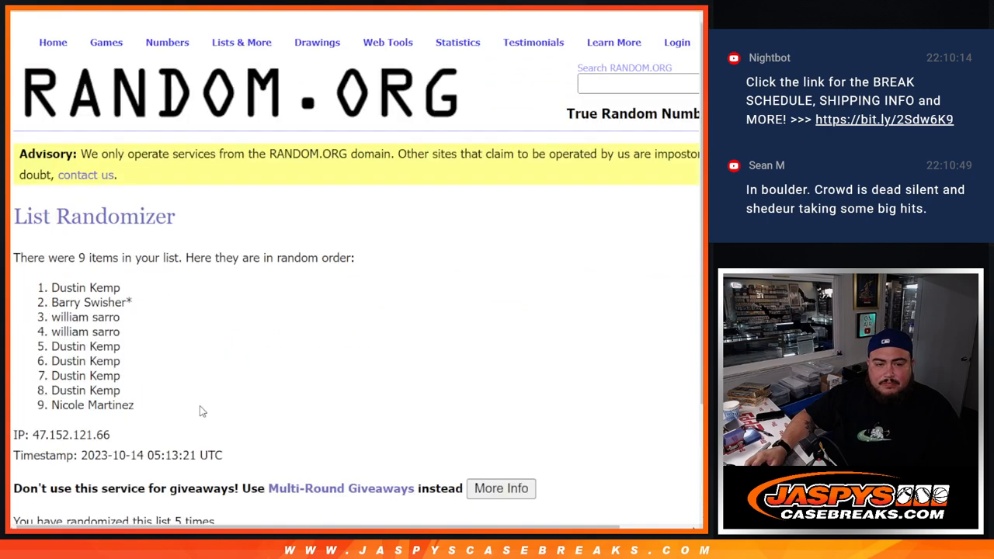
scroll("down", 3)
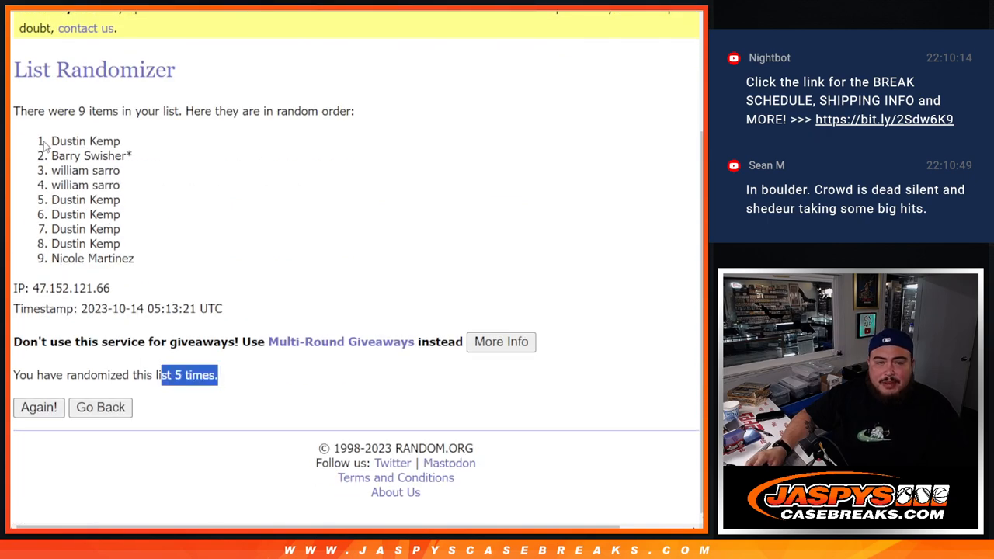
double_click(85, 140)
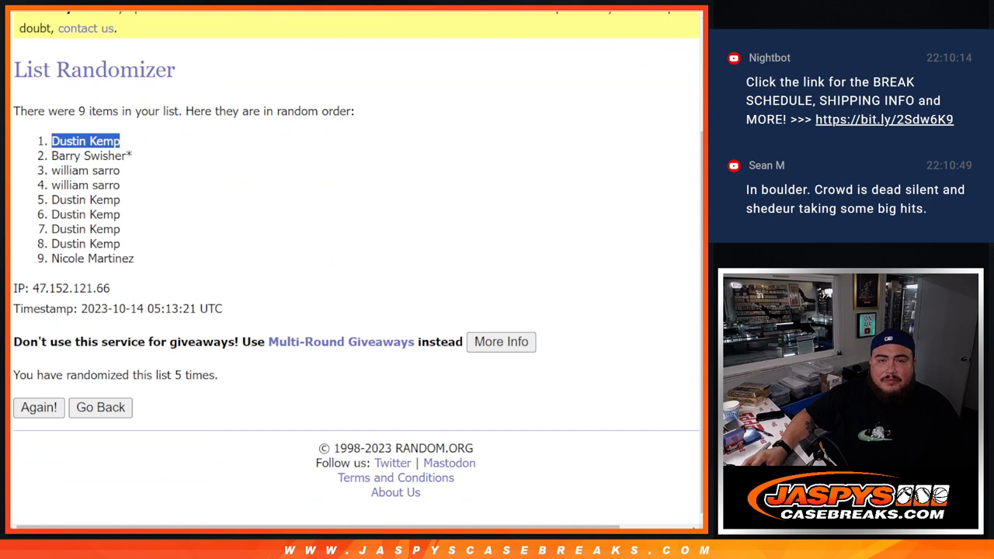
left_click(99, 406)
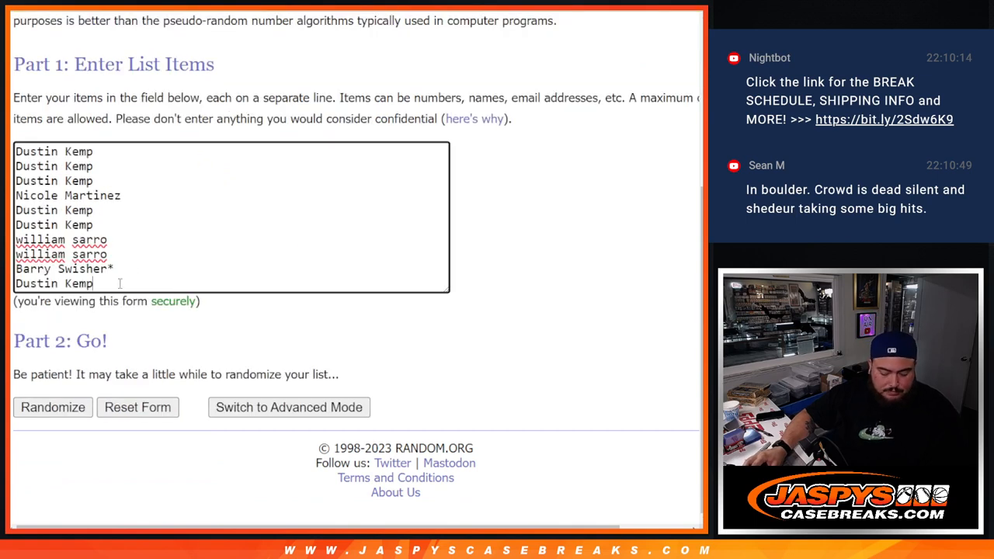
type("+")
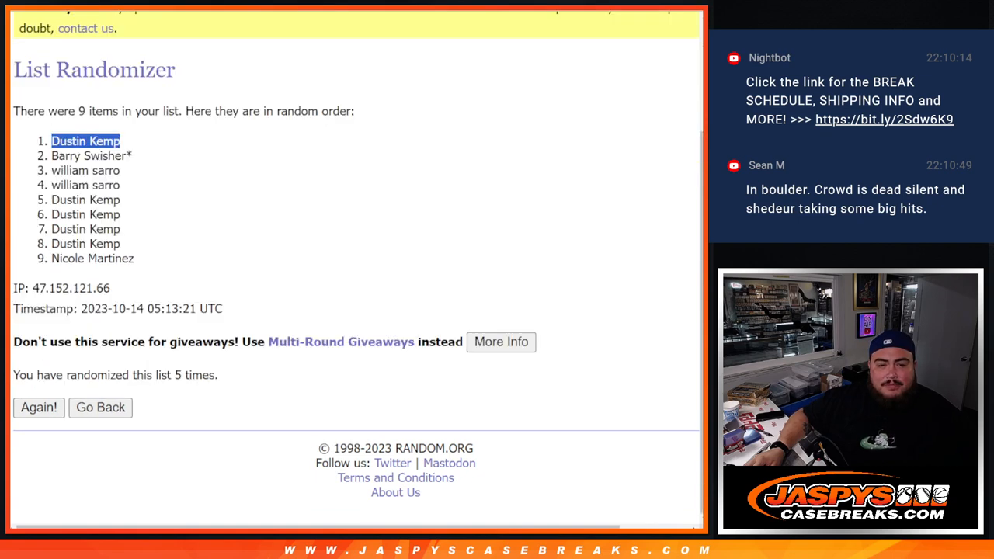
left_click(100, 407)
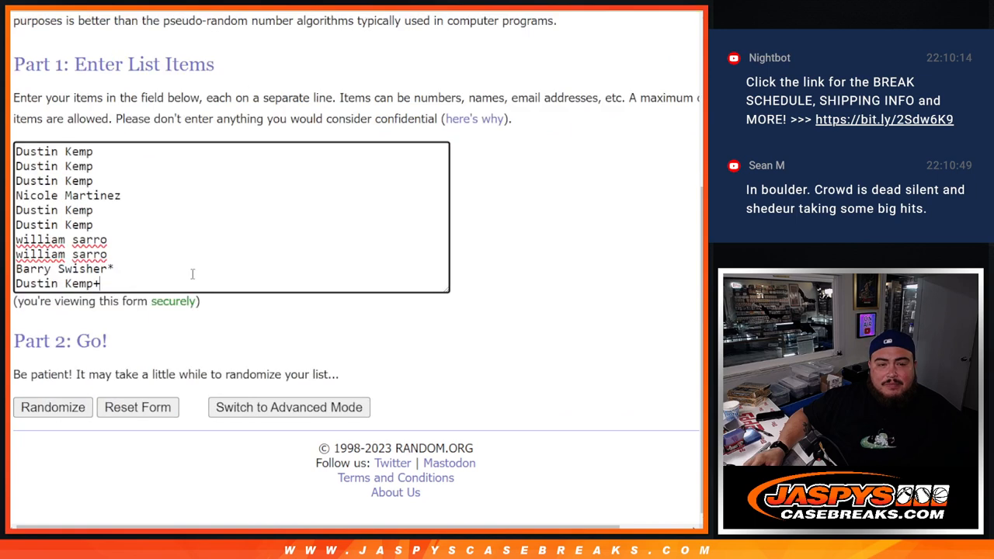
mouse_move(609, 217)
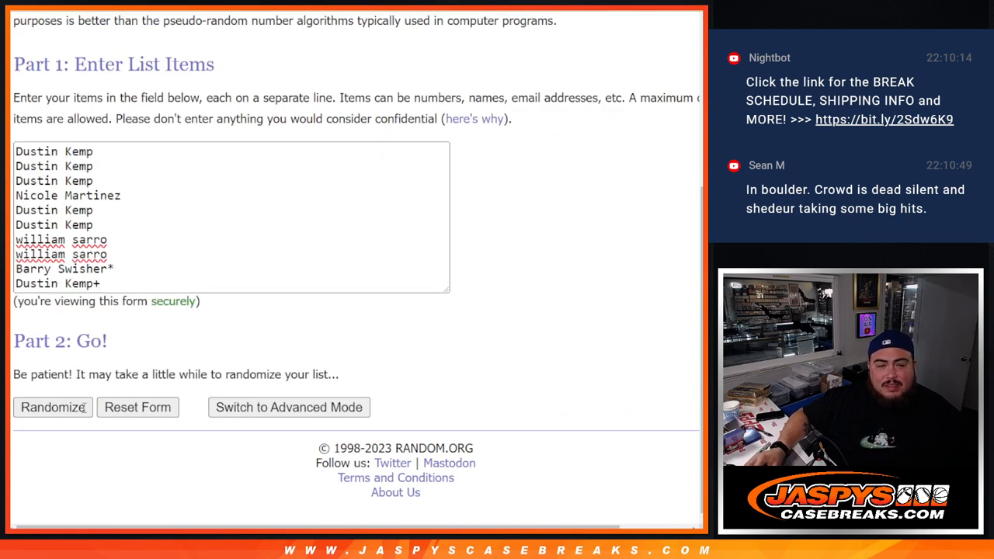
left_click(52, 407)
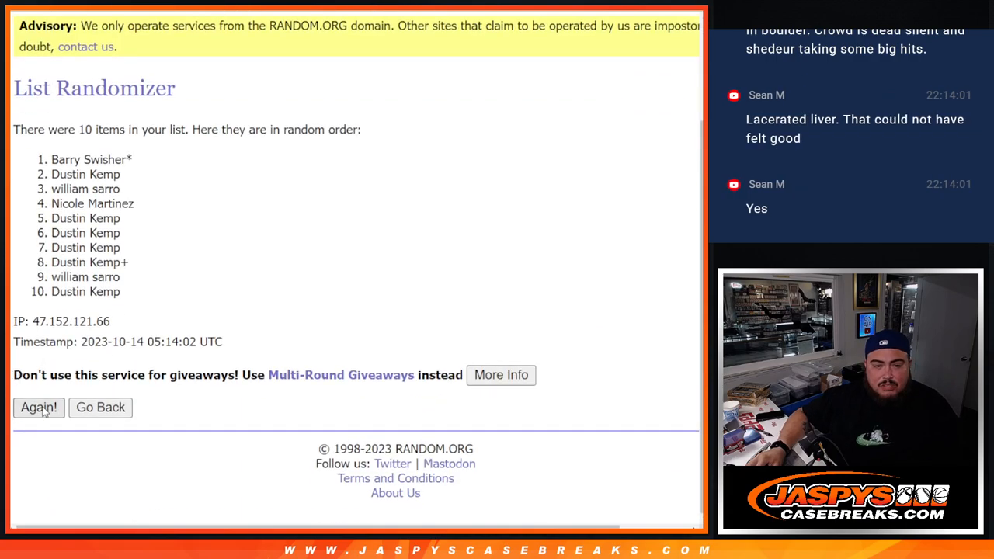
left_click(38, 407)
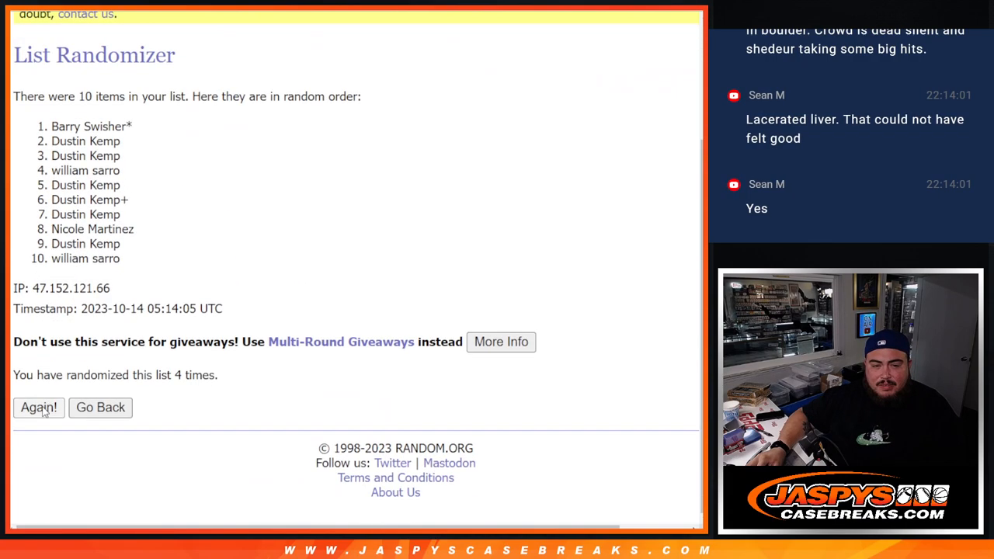
left_click(37, 407)
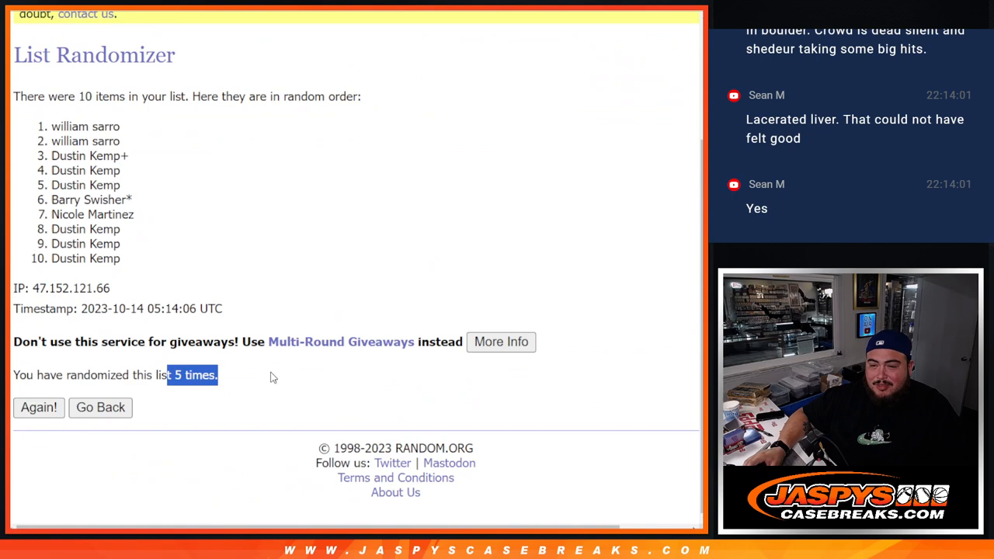
scroll("up", 3)
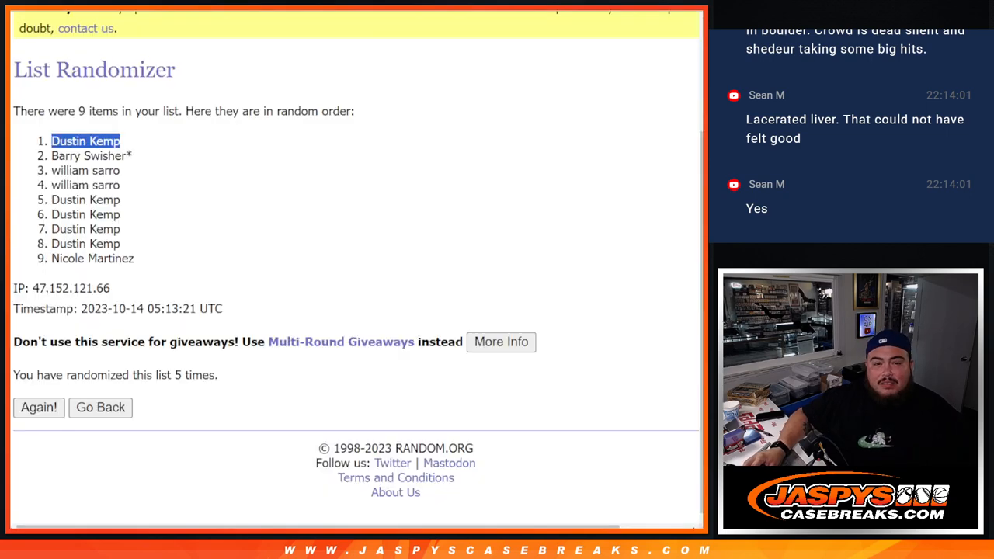
- Randomize the numbers 0 through 9 and shuffle them once more
left_click(100, 407)
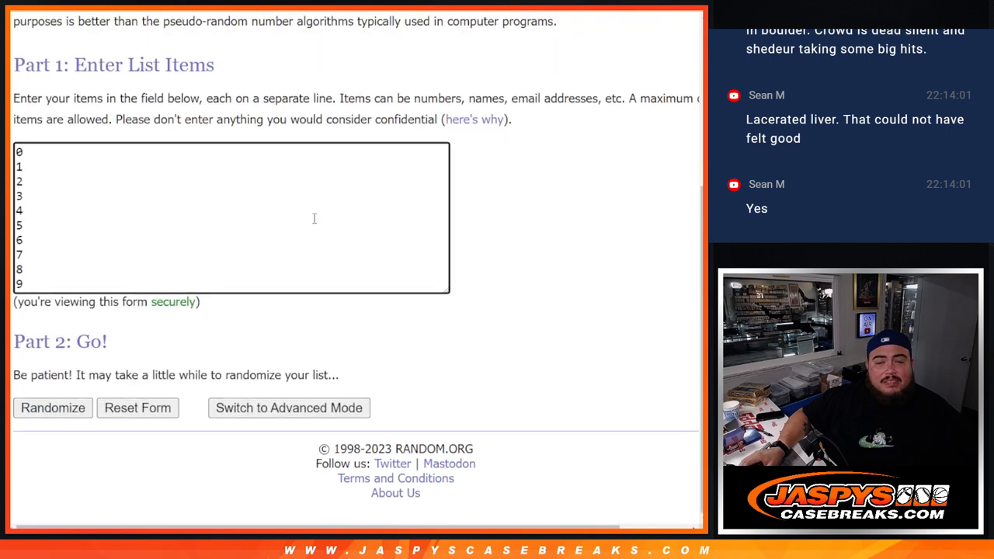
left_click(52, 407)
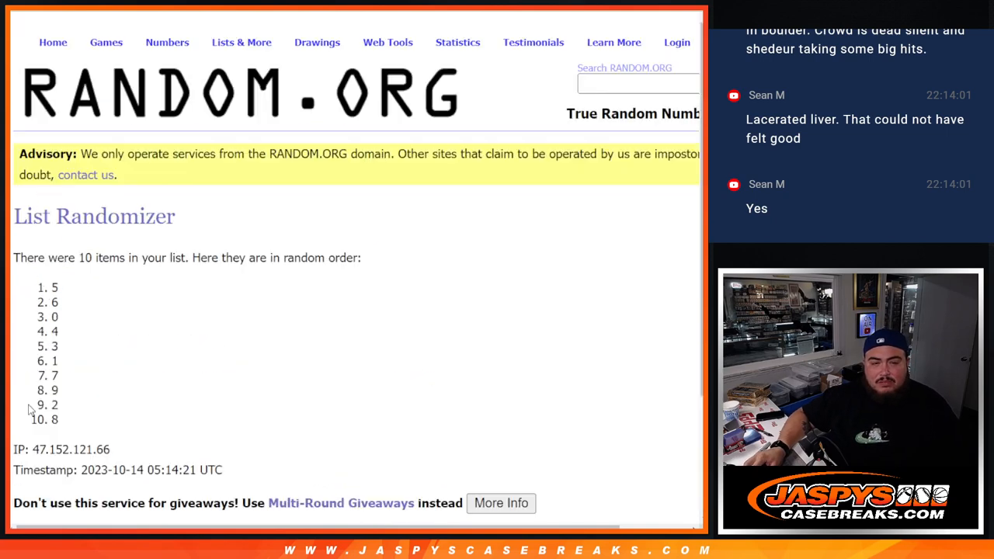
left_click(38, 407)
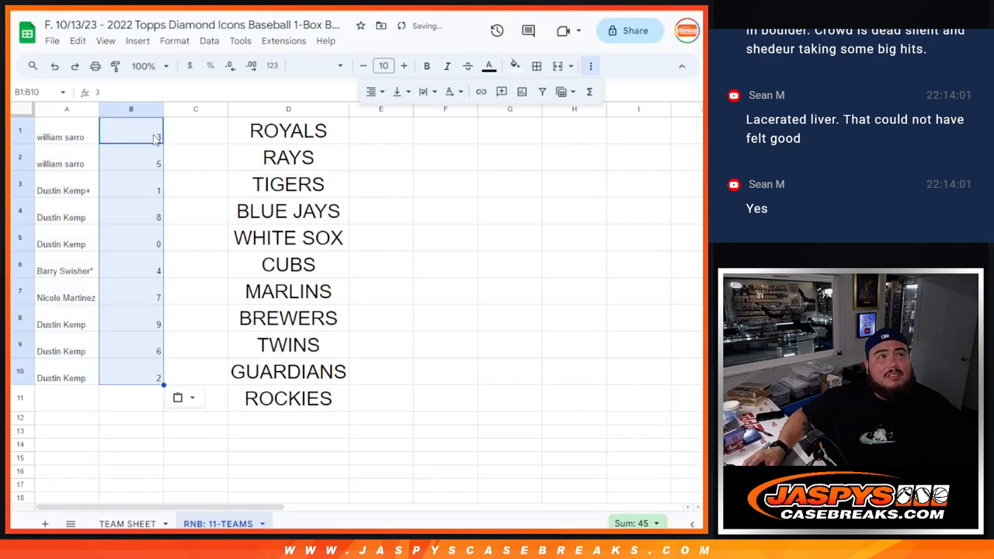
- Enlarge the buyer names and numbers in A1:B10 to font size 24
left_click(65, 136)
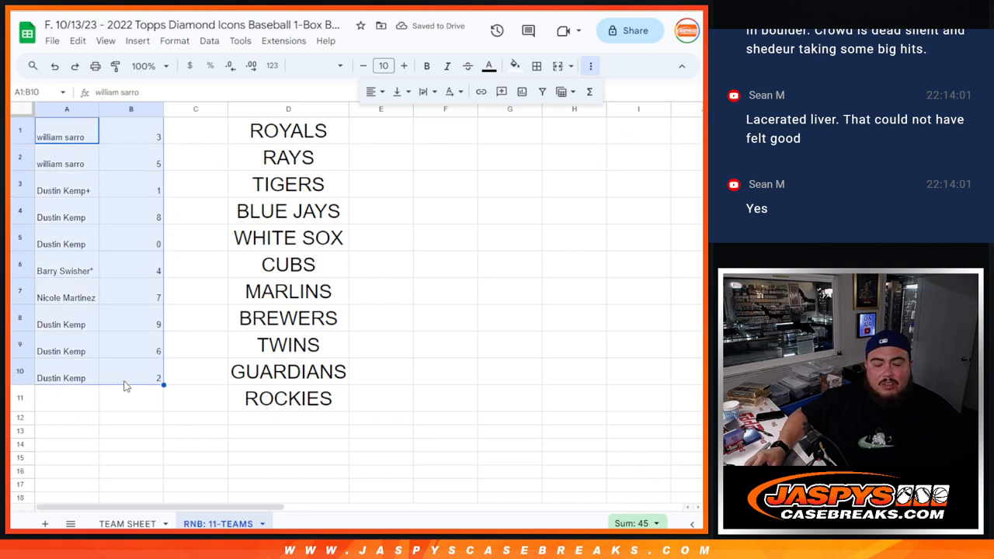
left_click(404, 66)
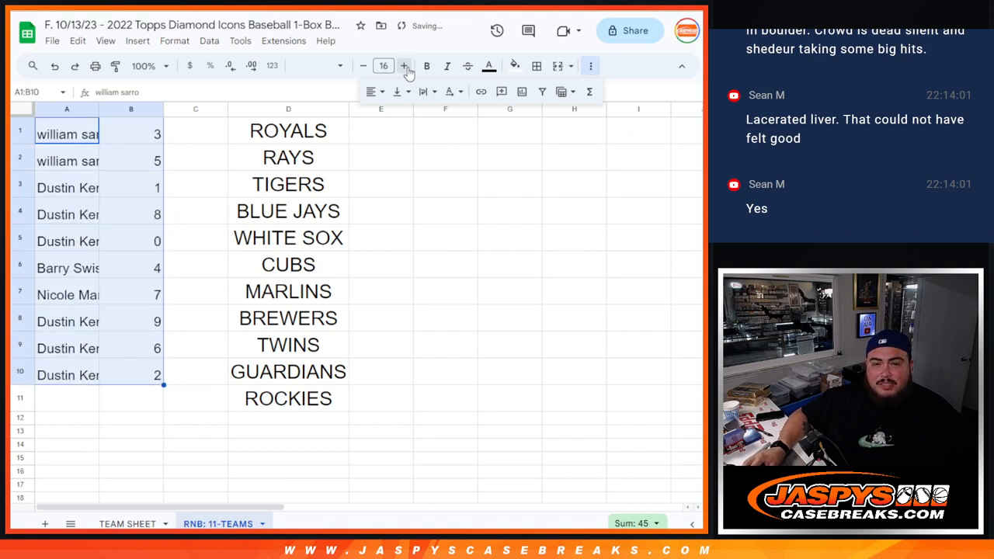
left_click(403, 65)
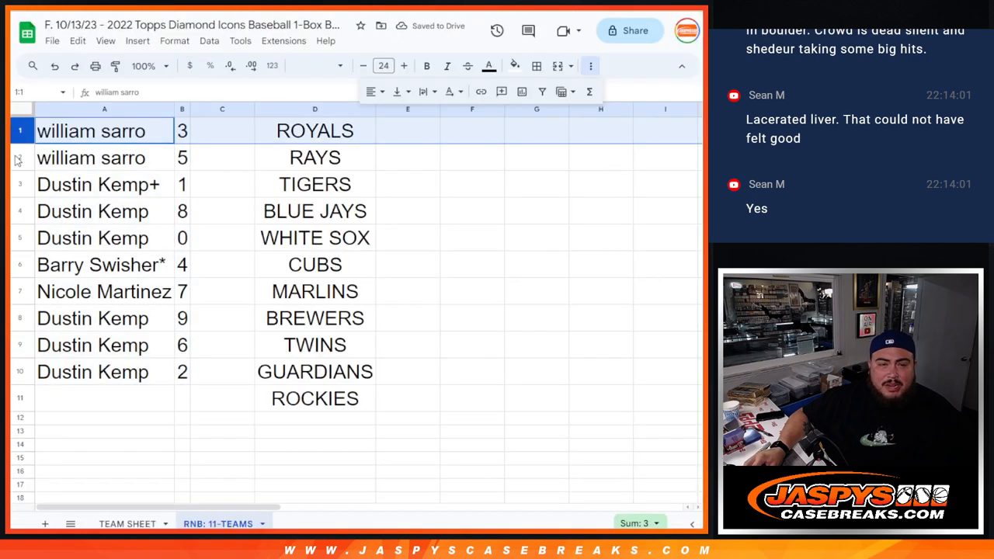
- Review key rows, remove the team names from column D, and sort rows by number 0–9
left_click(101, 184)
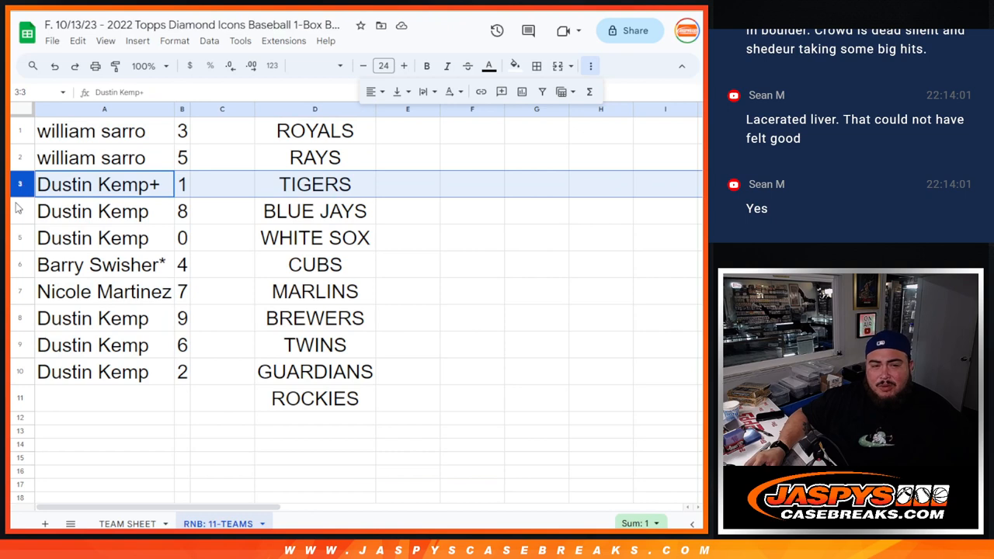
left_click(93, 238)
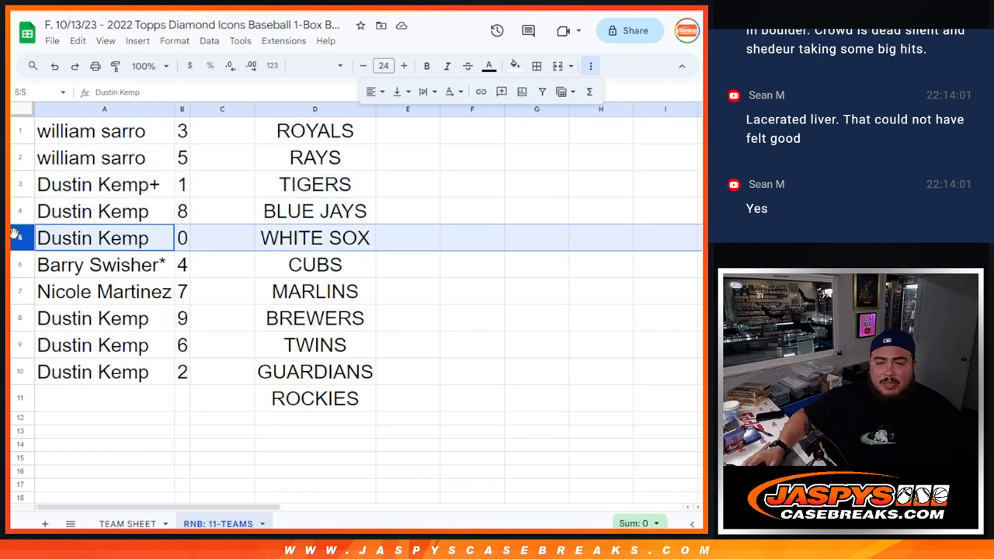
left_click(104, 292)
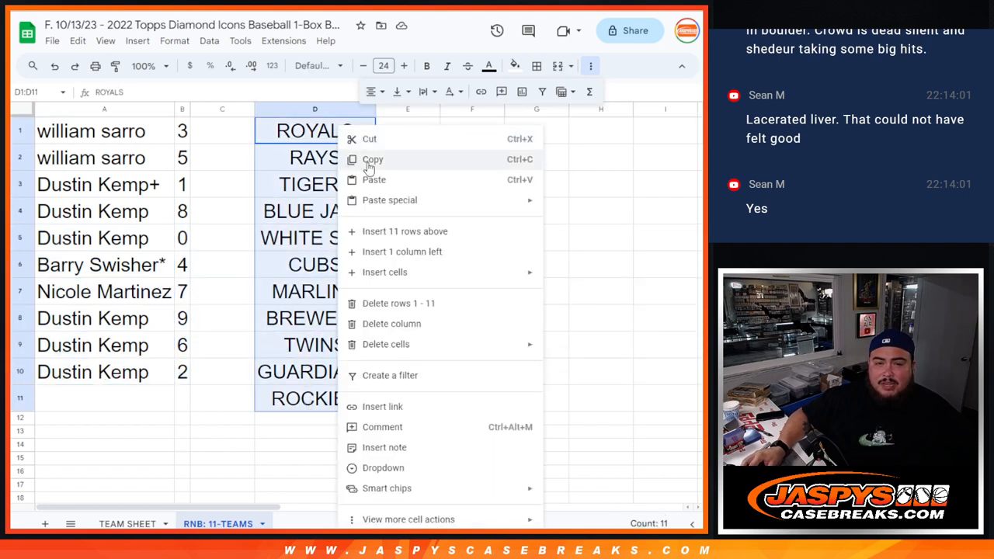
right_click(181, 108)
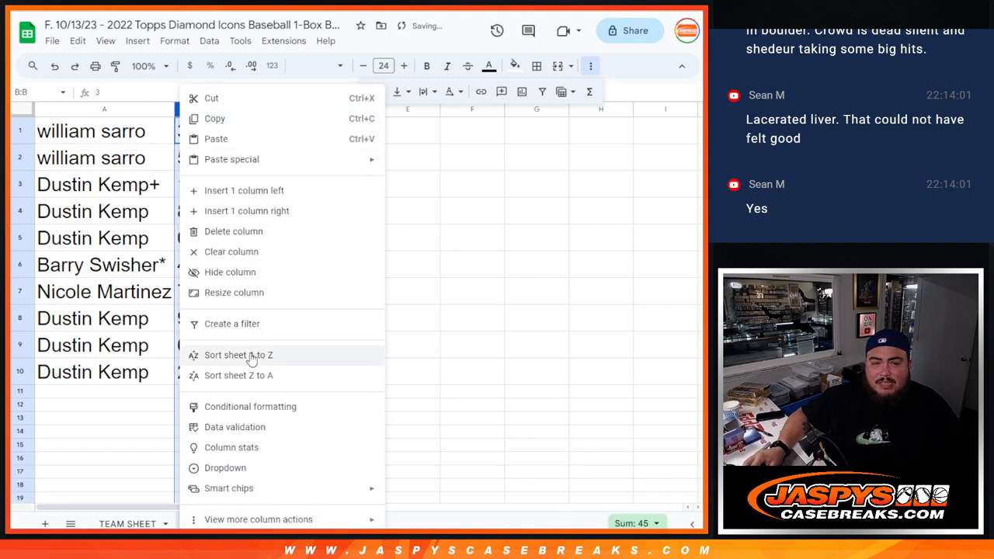
left_click(239, 354)
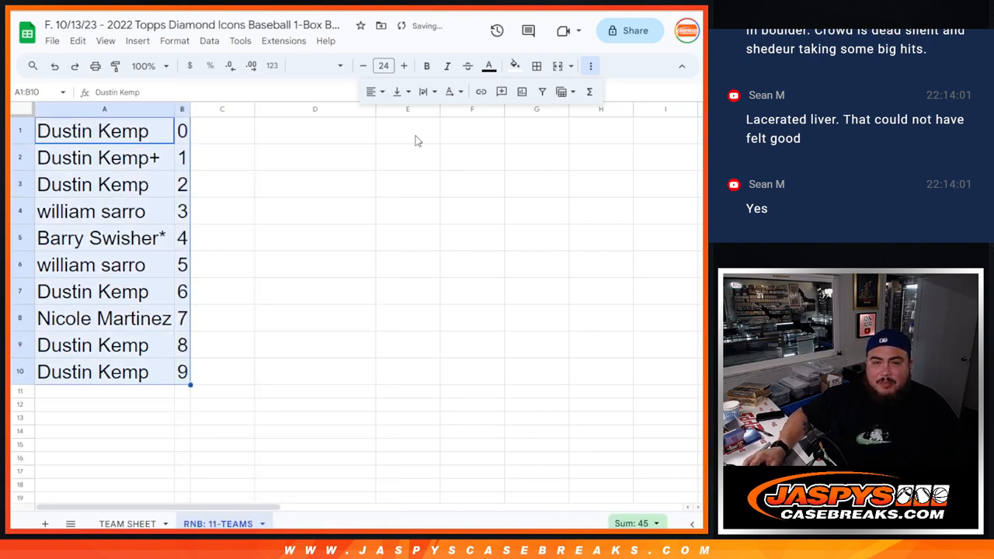